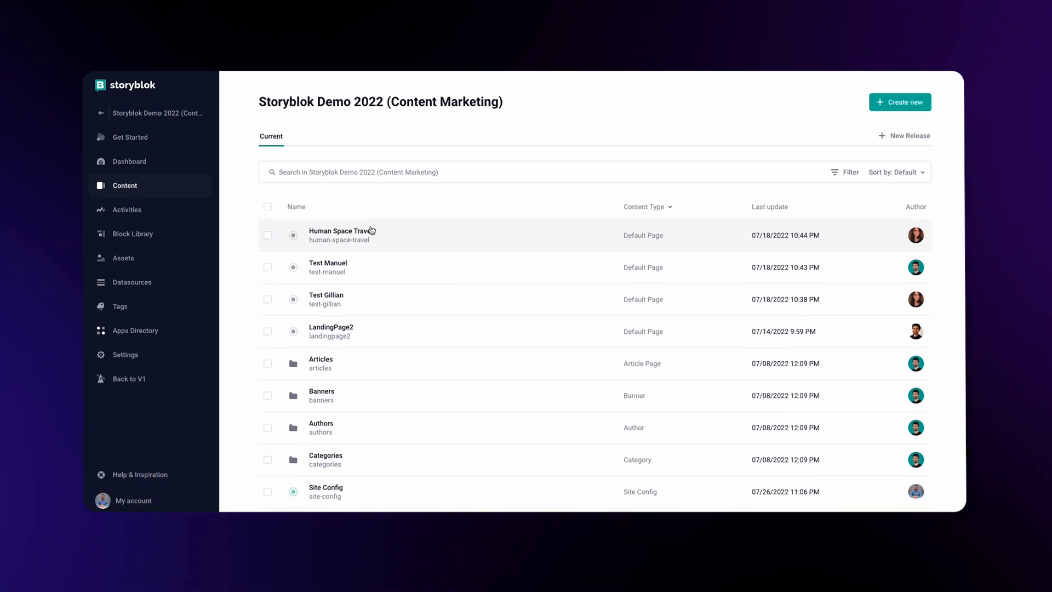
- Reveal the Story / Folder creation choices from the Content list's Create new menu
{"action": "left_click", "coordinate": [899, 100]}
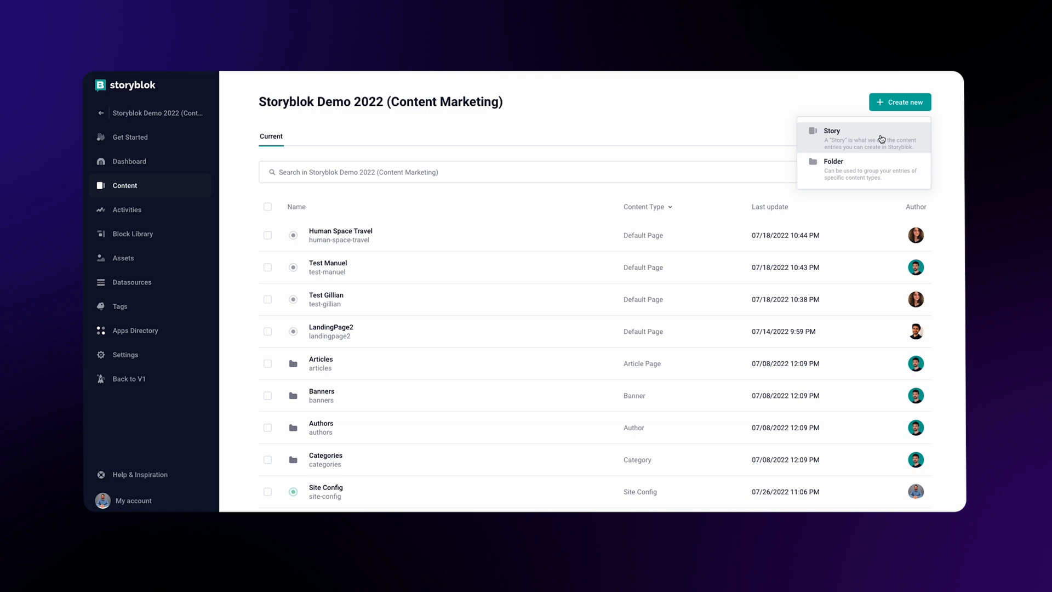
- Create a folder named 'Landing Pages' (slug landing-pages) using the existing Default Page content type
{"action": "left_click", "coordinate": [832, 161]}
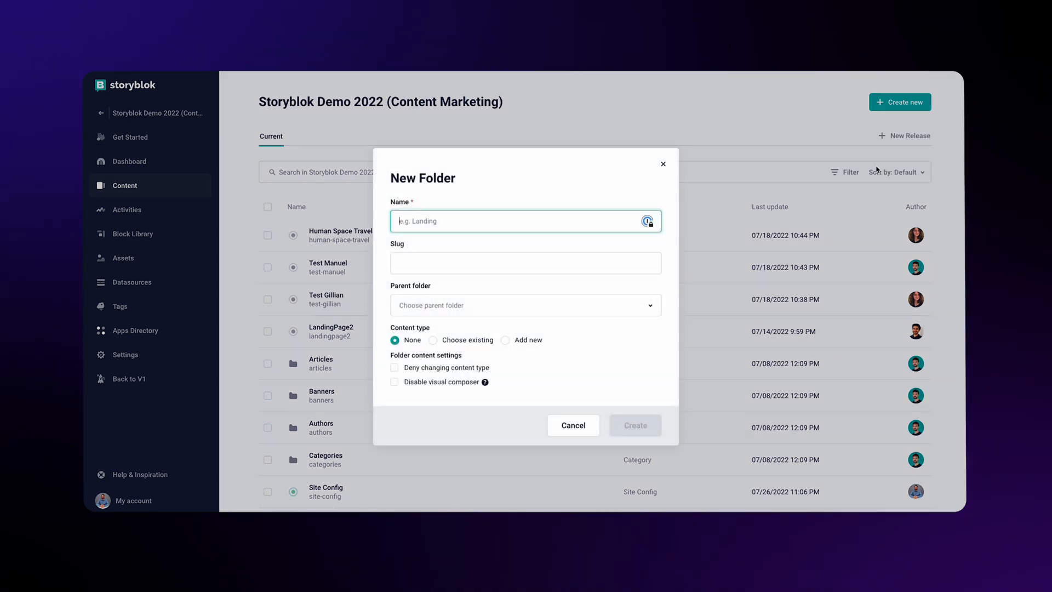
{"action": "type", "text": "Landing"}
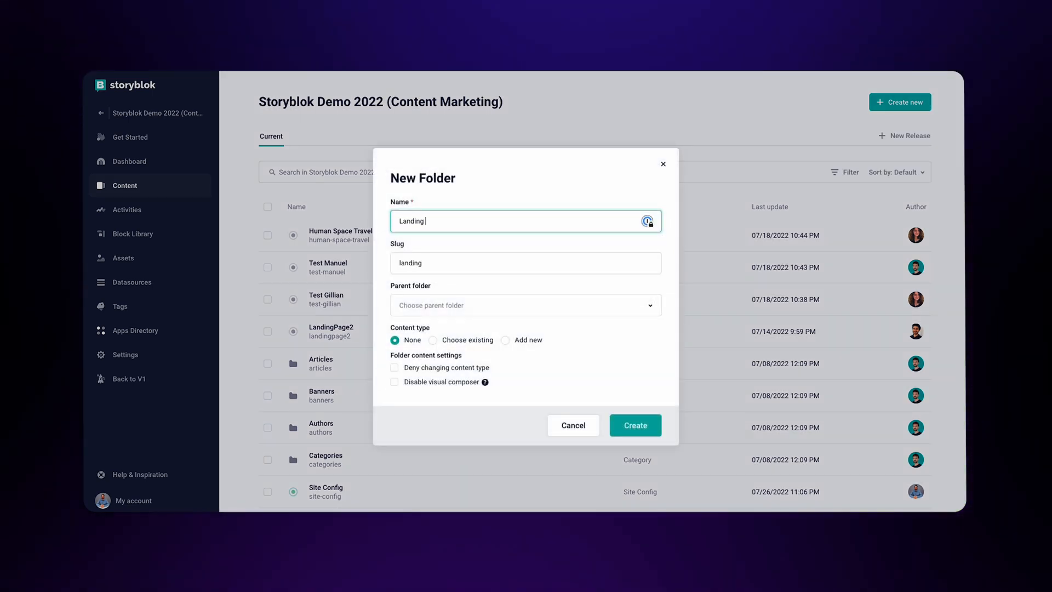
{"action": "type", "text": "Pages"}
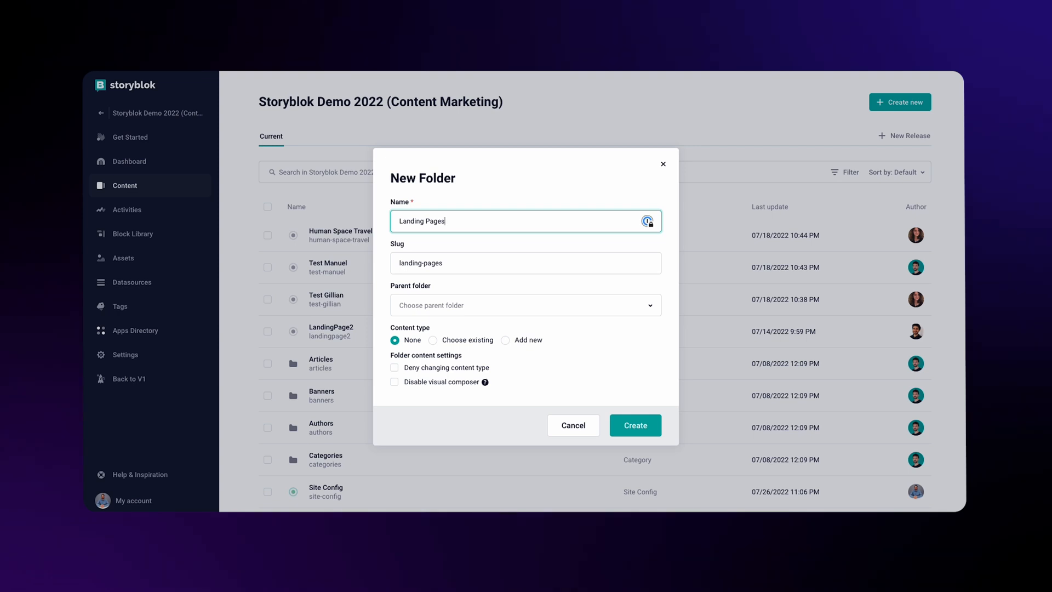
{"action": "left_click", "coordinate": [524, 262]}
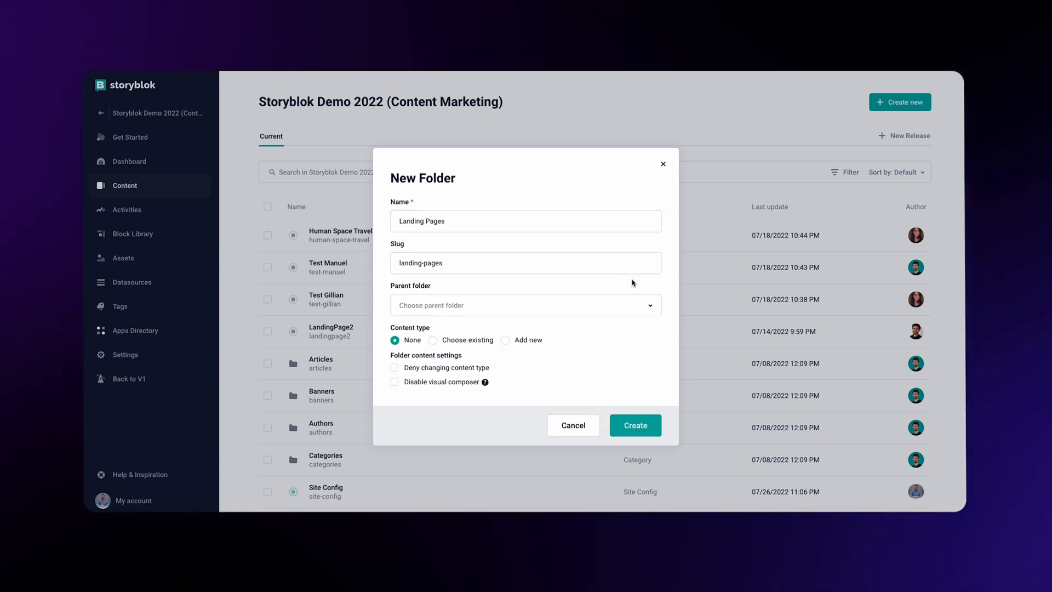
{"action": "left_click", "coordinate": [433, 327]}
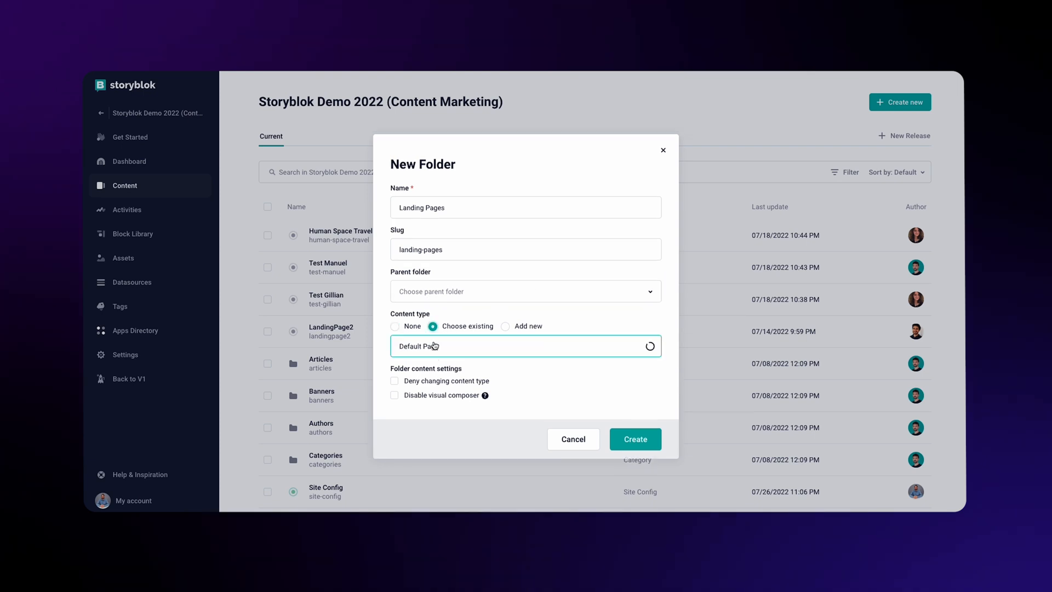
{"action": "left_click", "coordinate": [525, 346]}
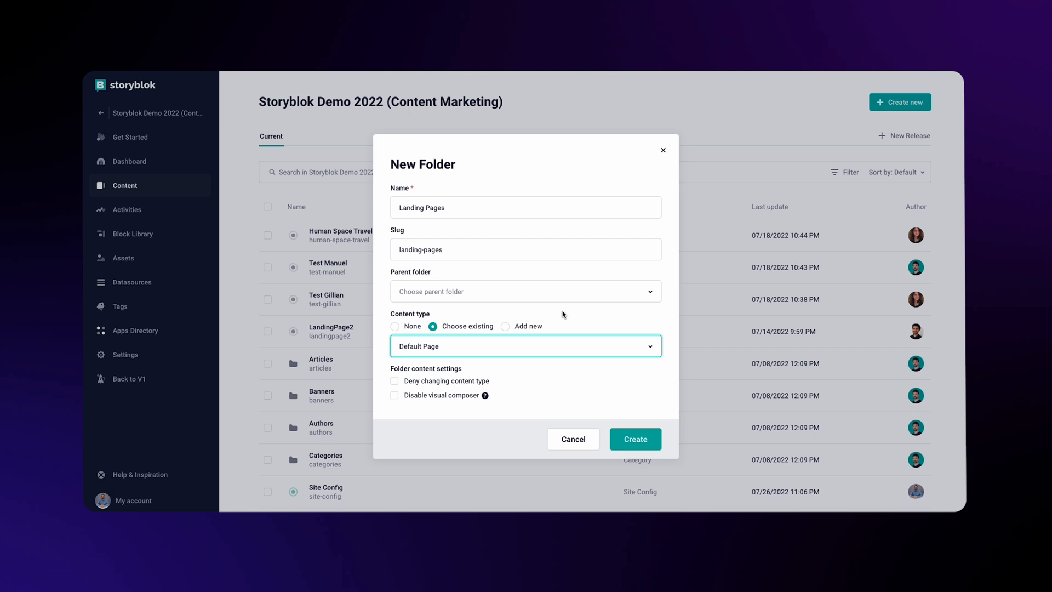
{"action": "left_click", "coordinate": [634, 439]}
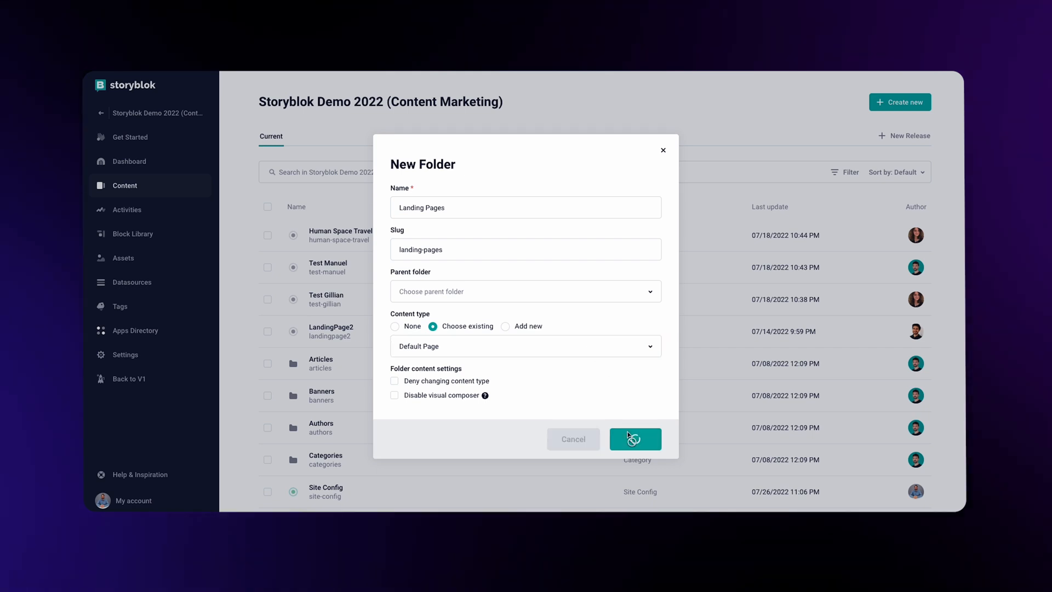
- Confirm creation so Landing Pages appears in the content list with Default Page type
{"action": "left_click", "coordinate": [635, 438]}
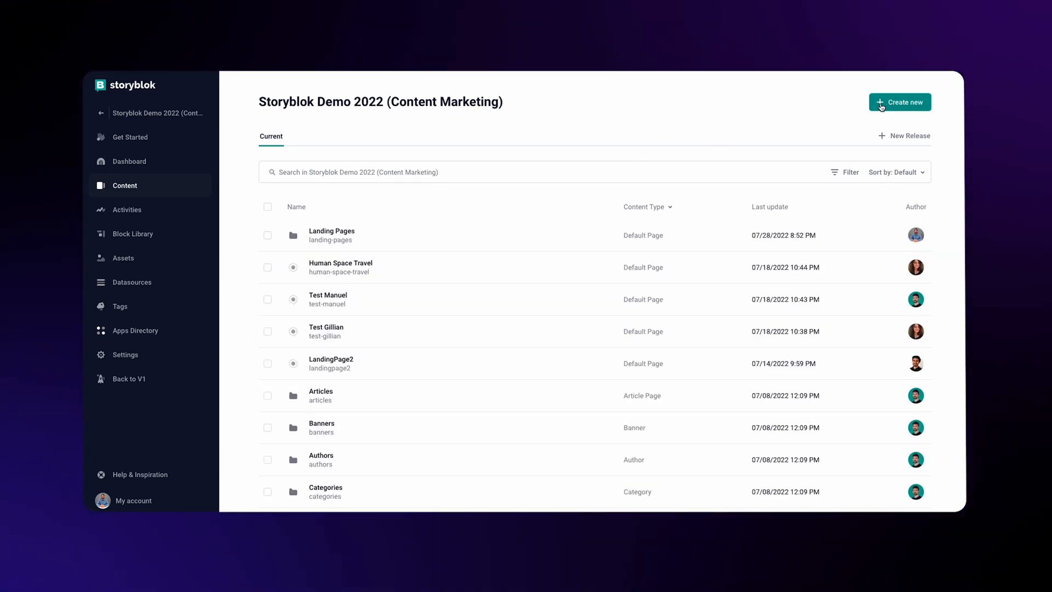
- Create a 'Product' story with slug product-new inside Landing Pages and open it in the editor
{"action": "left_click", "coordinate": [899, 101]}
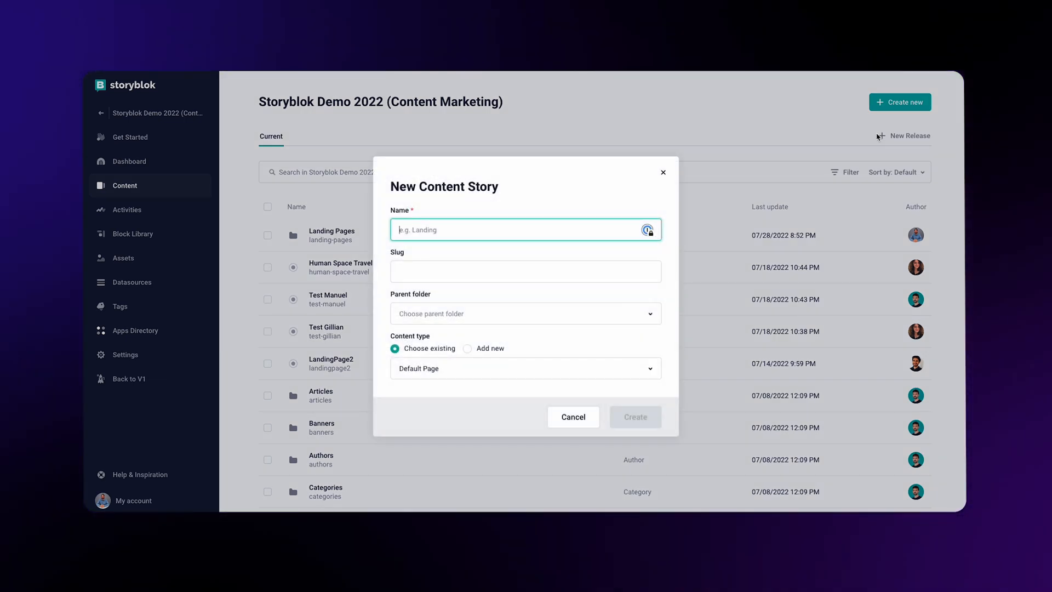
{"action": "type", "text": "Product"}
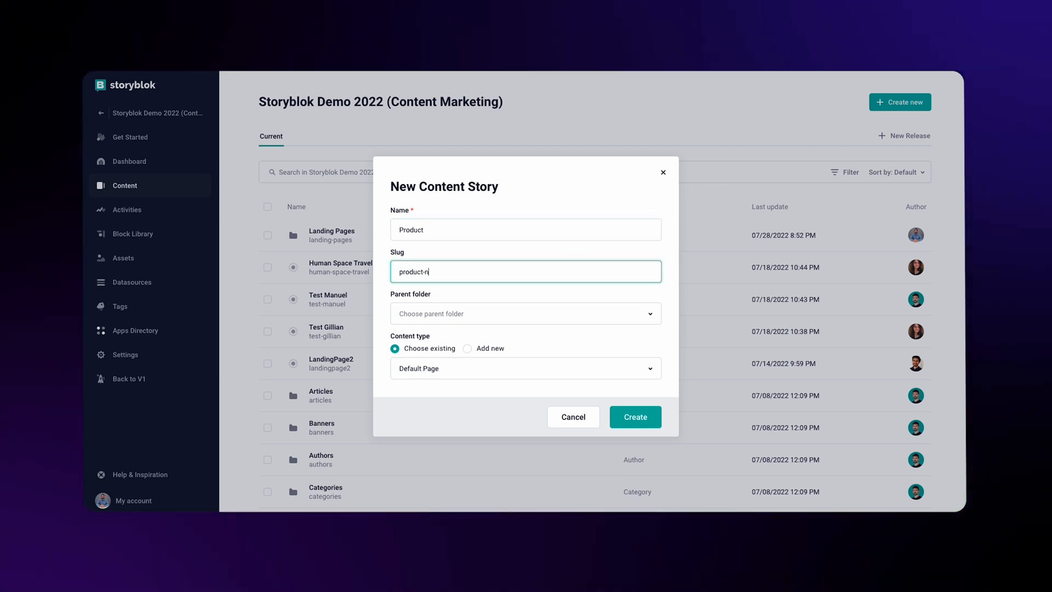
{"action": "type", "text": "ew"}
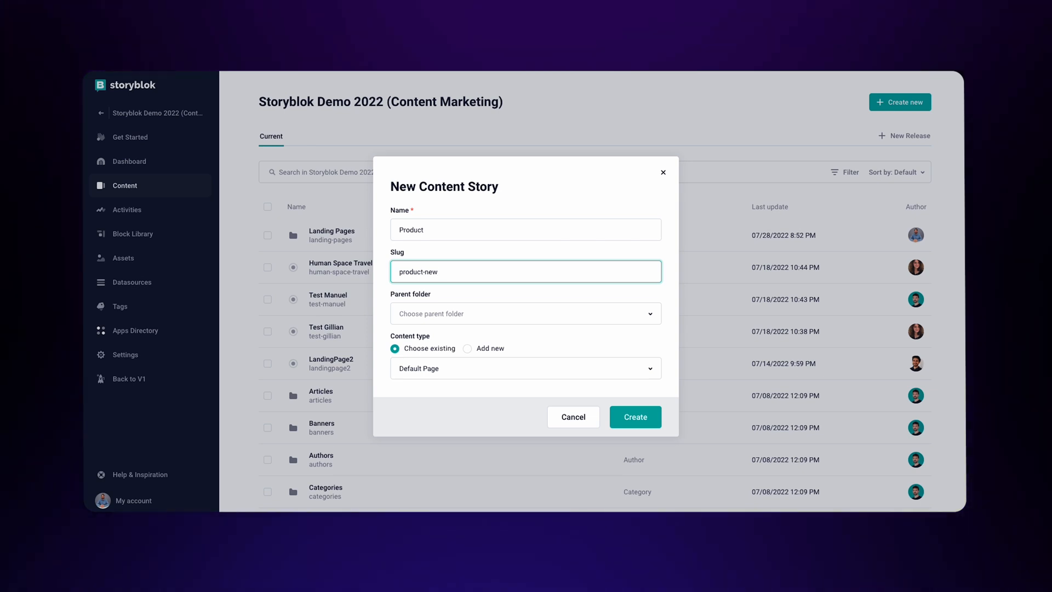
{"action": "left_click", "coordinate": [525, 313]}
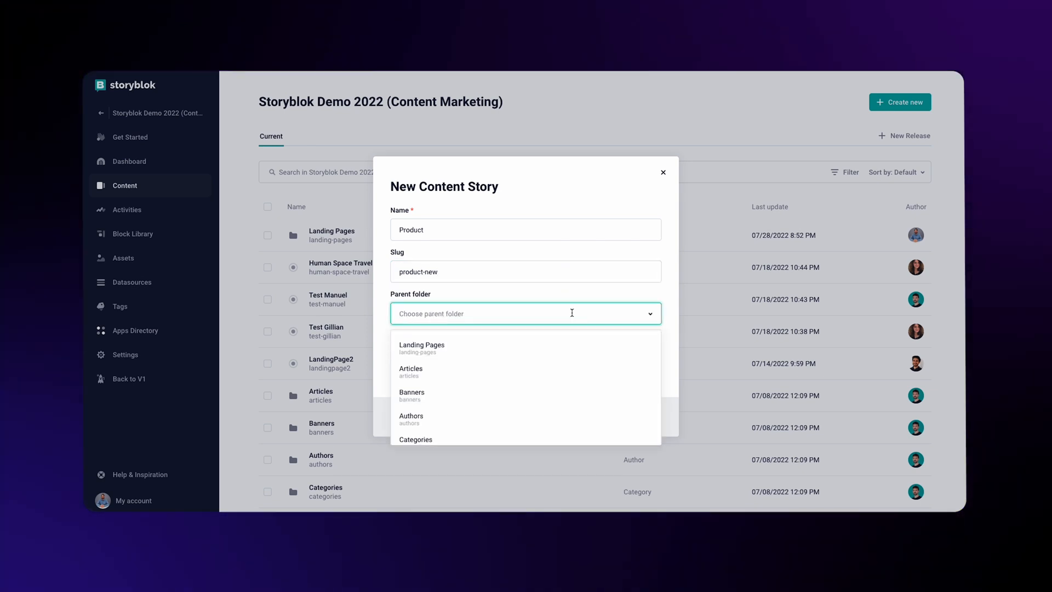
{"action": "left_click", "coordinate": [420, 348]}
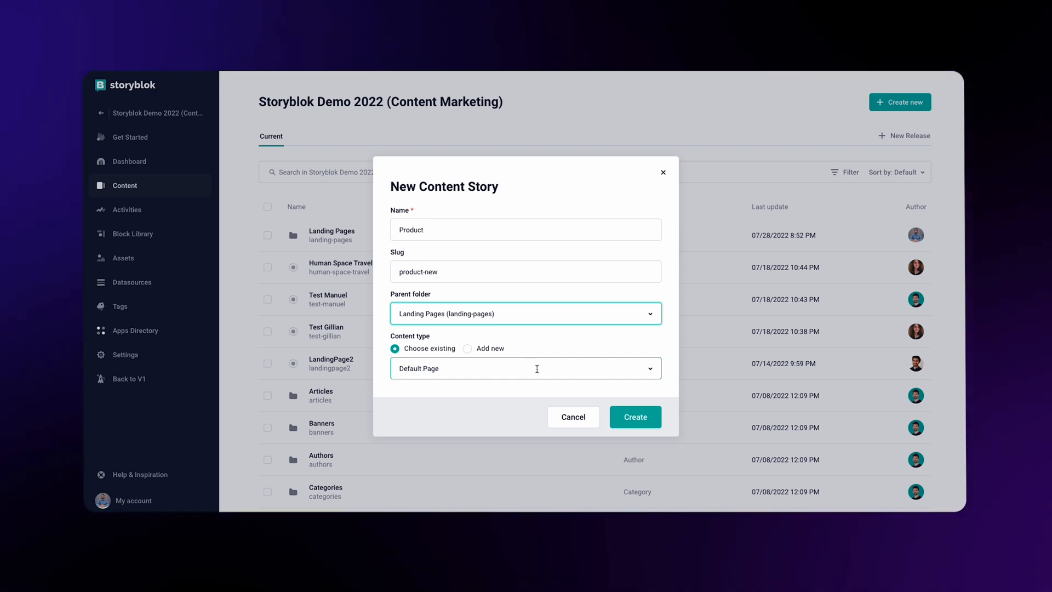
{"action": "left_click", "coordinate": [634, 416]}
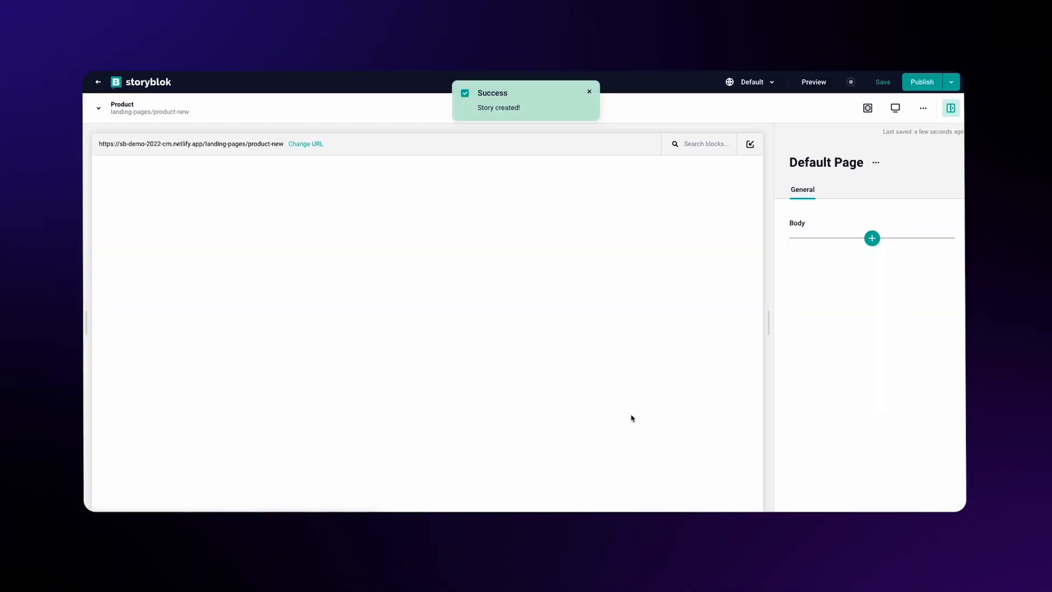